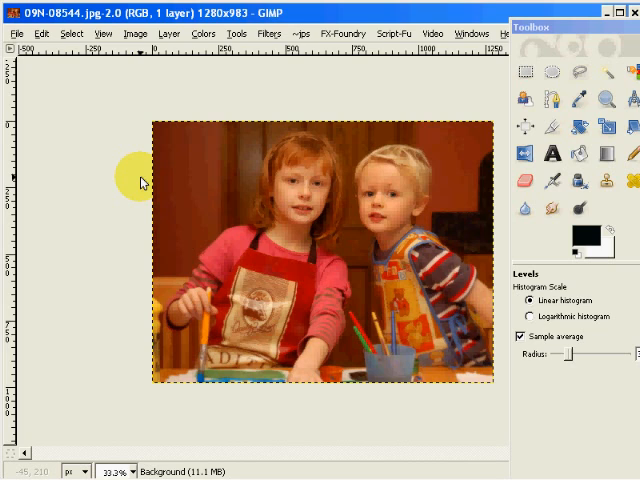
pyautogui.moveTo(568, 276)
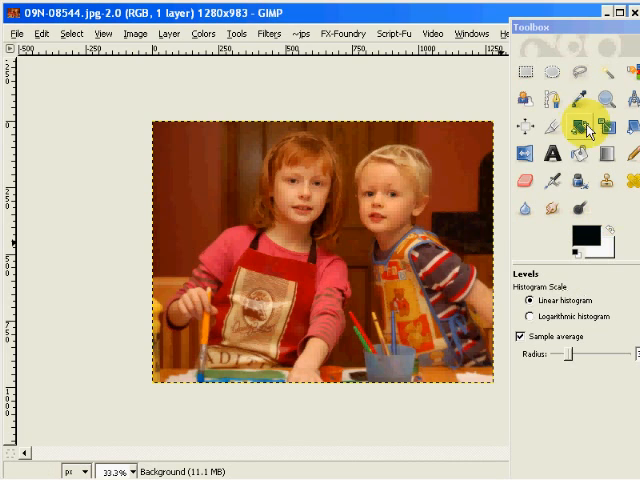
pyautogui.moveTo(580, 104)
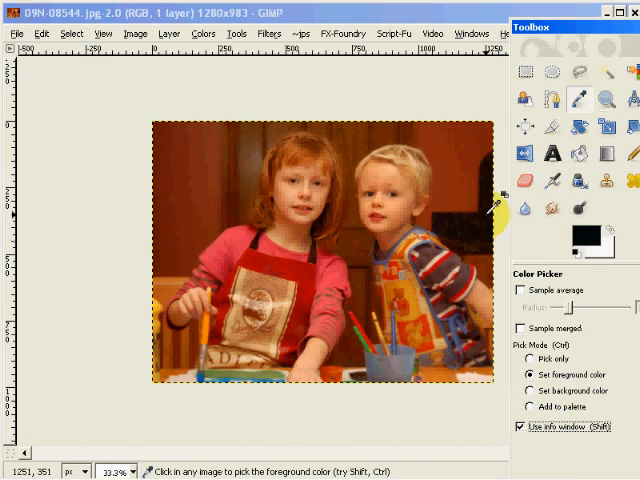
pyautogui.moveTo(490, 210)
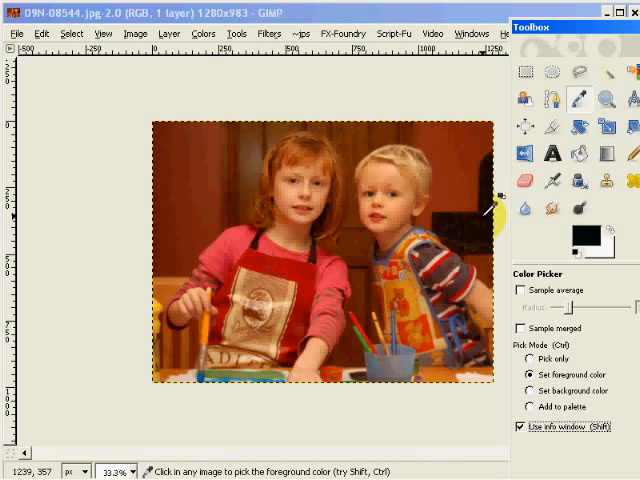
pyautogui.moveTo(490, 205)
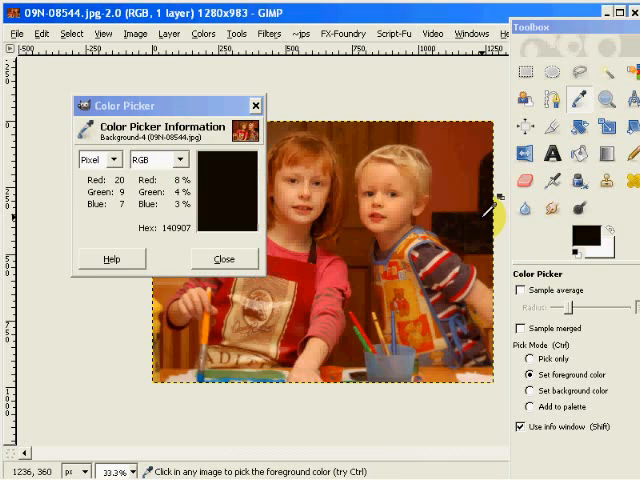
pyautogui.moveTo(485, 207)
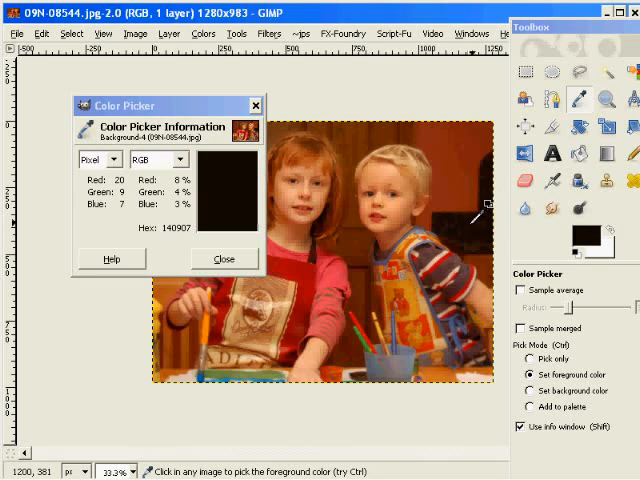
# Sample the dark background with the Color Picker, reading dark brown 1b0c07 as foreground.
pyautogui.click(475, 210)
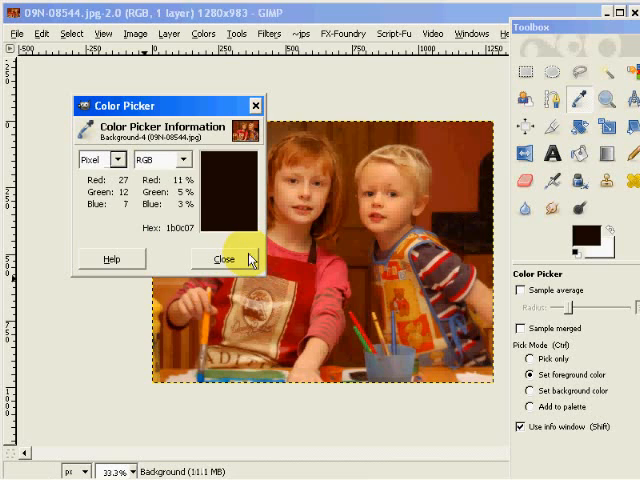
pyautogui.click(232, 258)
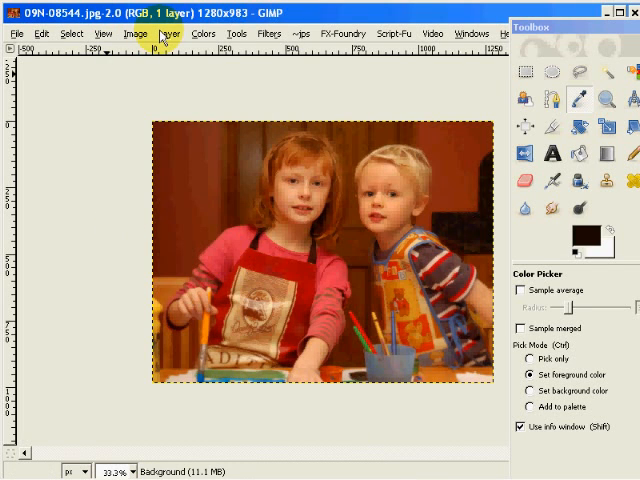
# Apply a Levels correction on the Red channel with midtone gamma 0.55.
pyautogui.click(167, 33)
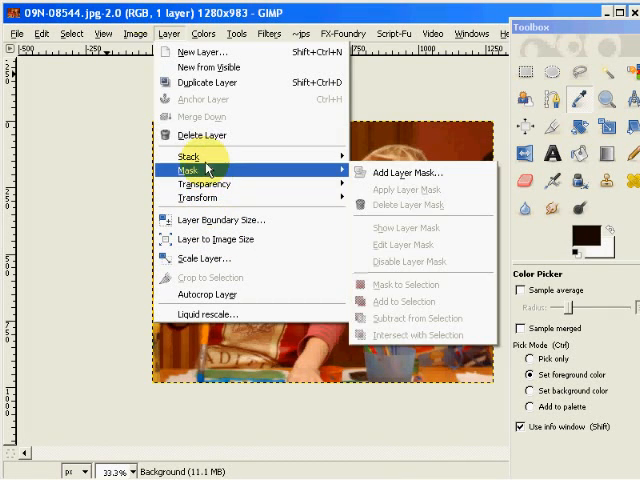
pyautogui.click(203, 33)
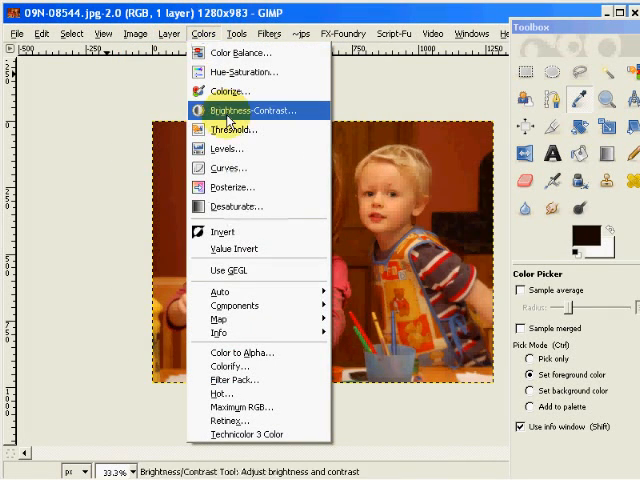
pyautogui.click(227, 148)
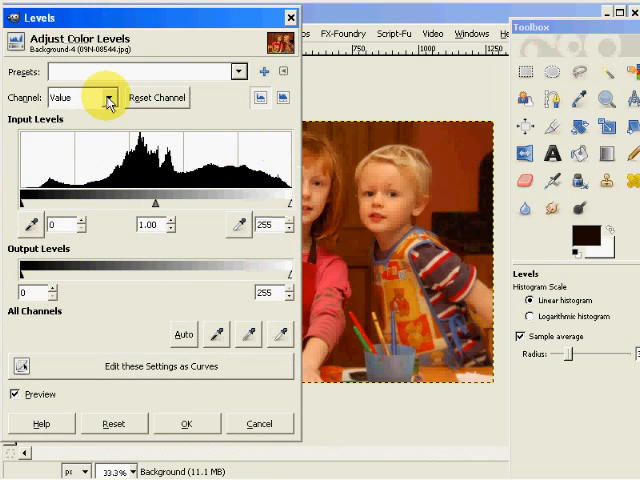
pyautogui.click(113, 97)
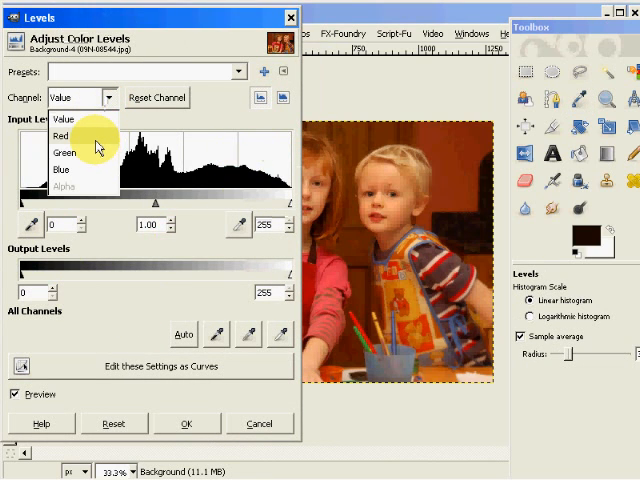
pyautogui.click(62, 136)
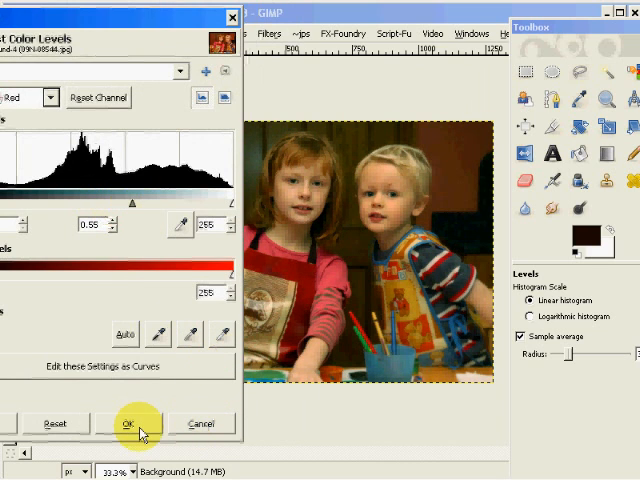
pyautogui.click(128, 424)
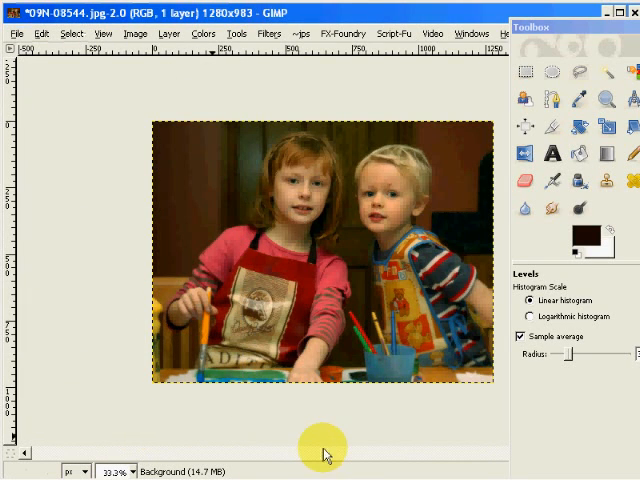
pyautogui.moveTo(576, 155)
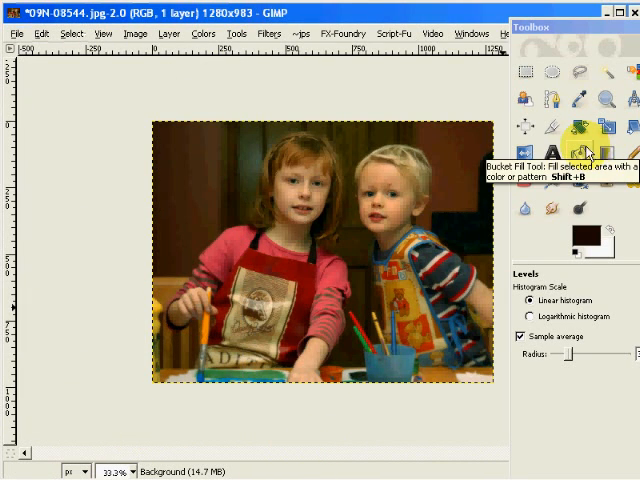
pyautogui.moveTo(345, 22)
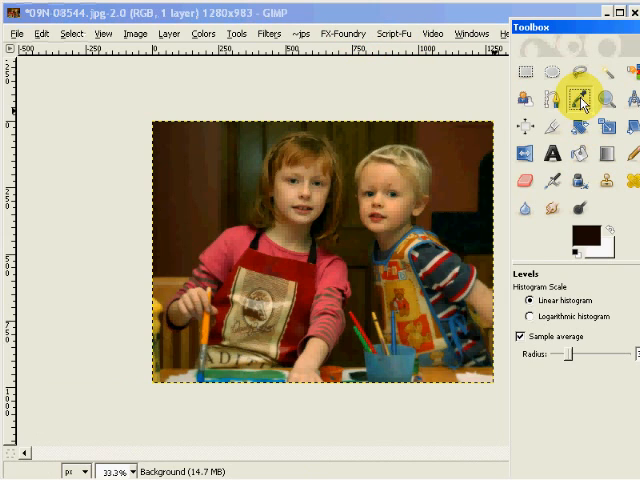
# Re-pick the dark background colour, now reading near-neutral black 070e09.
pyautogui.click(580, 100)
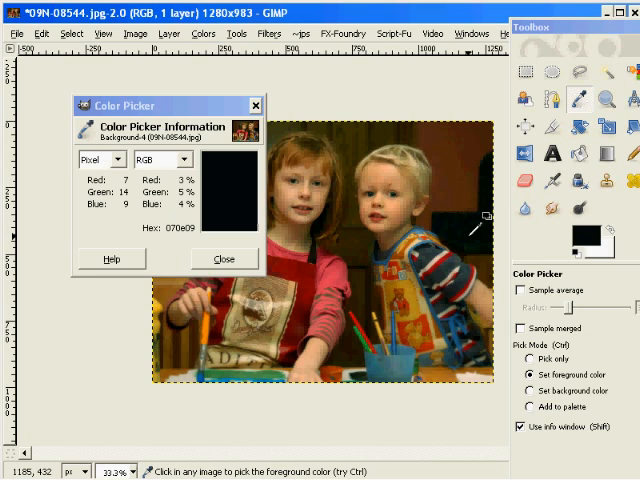
pyautogui.moveTo(469, 218)
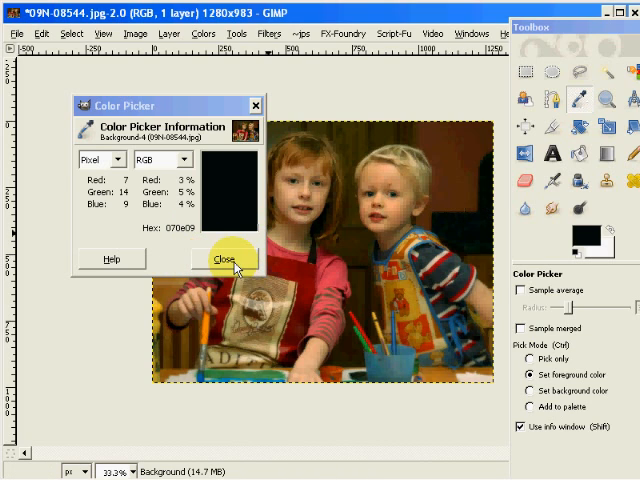
pyautogui.click(228, 258)
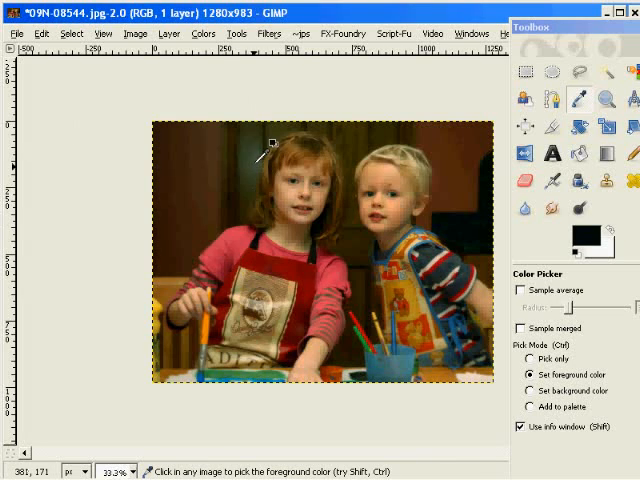
pyautogui.moveTo(258, 175)
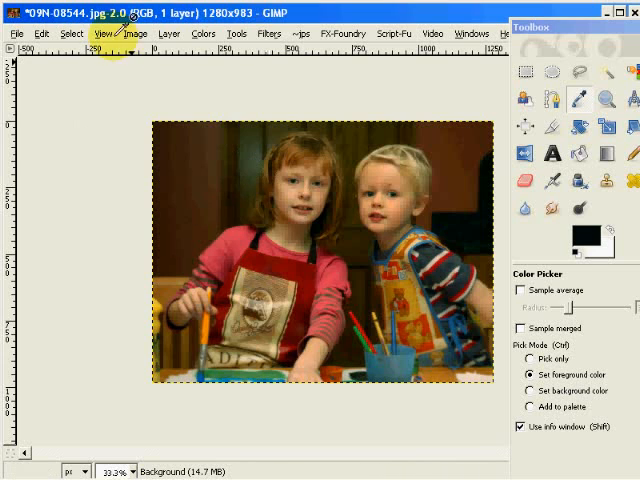
# Drag the Green channel's midtone slider in the Levels dialog.
pyautogui.click(169, 33)
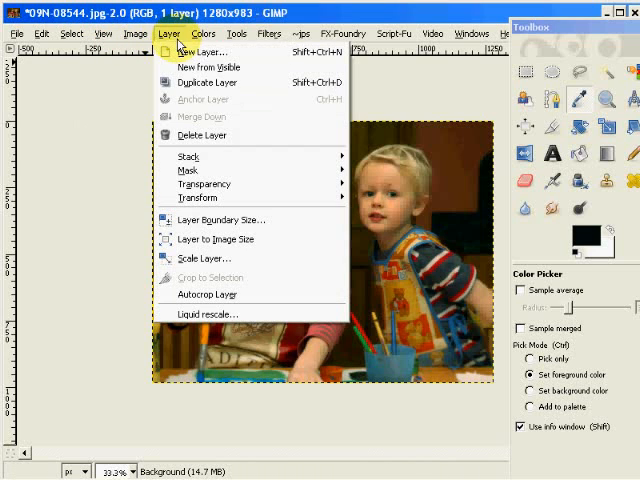
pyautogui.moveTo(204, 183)
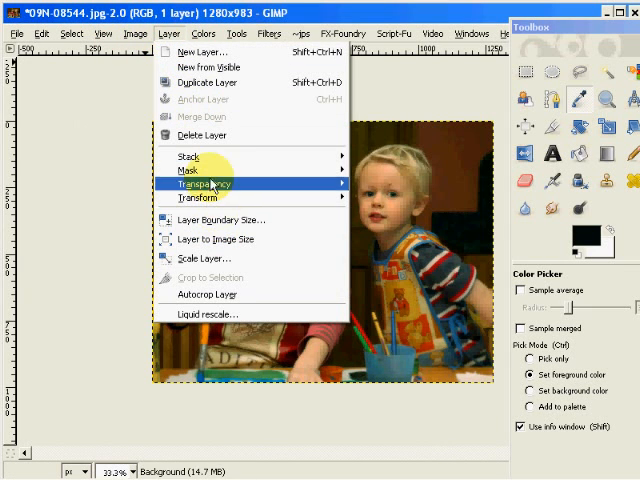
pyautogui.click(205, 33)
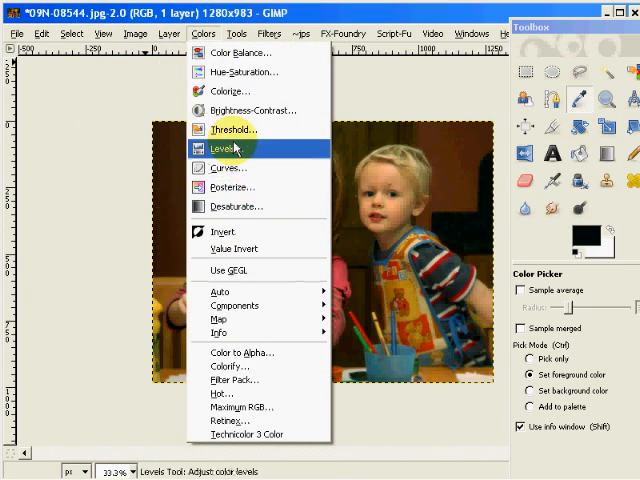
pyautogui.click(223, 149)
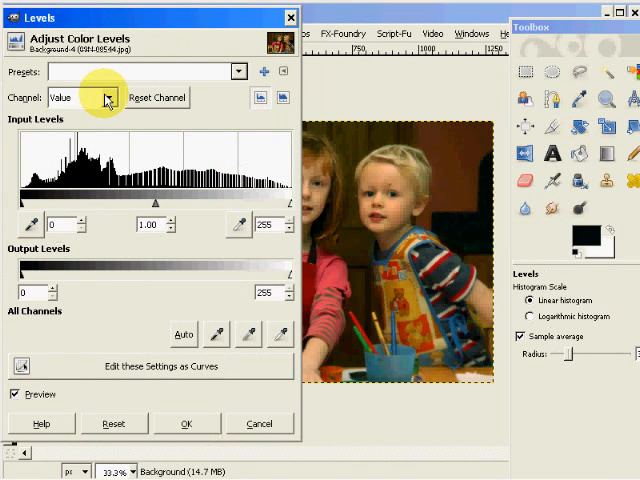
pyautogui.click(107, 97)
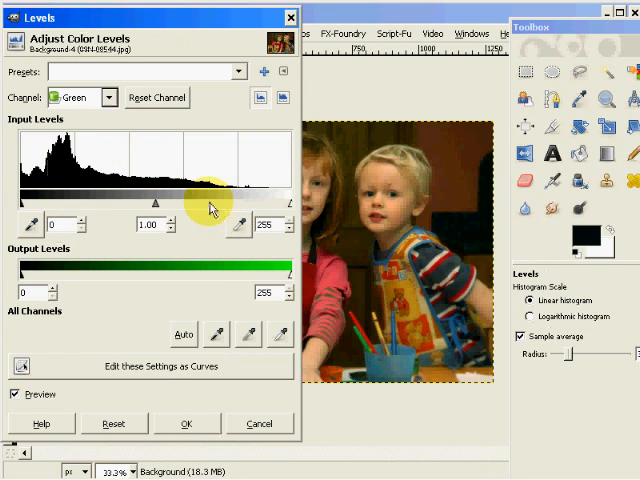
pyautogui.moveTo(210, 208); pyautogui.dragTo(160, 205)
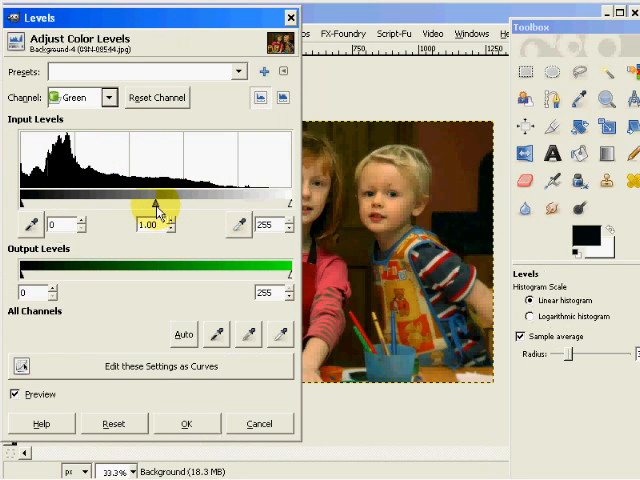
pyautogui.moveTo(148, 205); pyautogui.dragTo(162, 205)
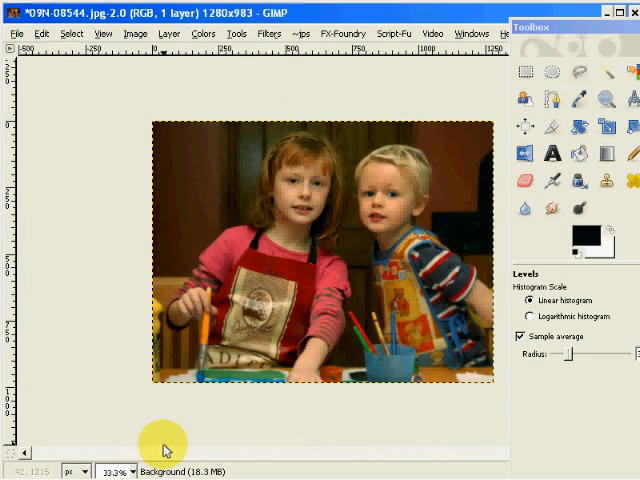
pyautogui.moveTo(508, 316)
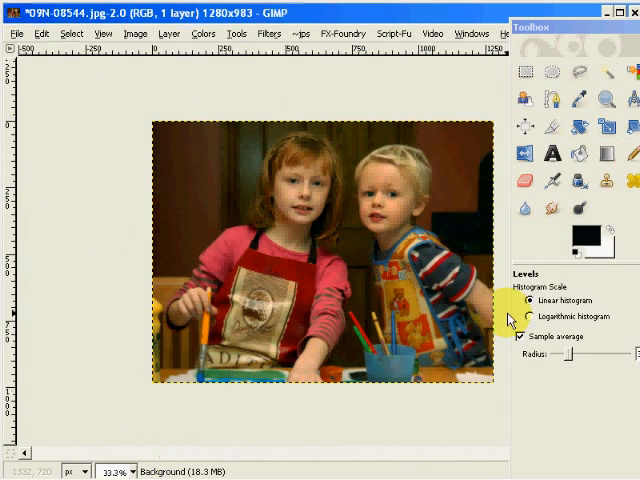
pyautogui.moveTo(570, 92)
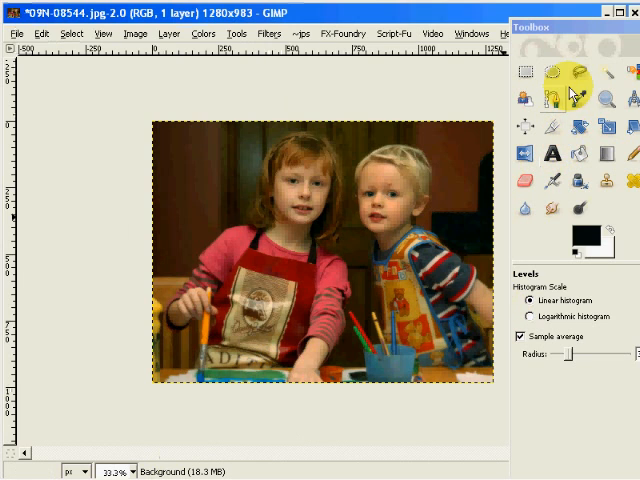
pyautogui.click(574, 98)
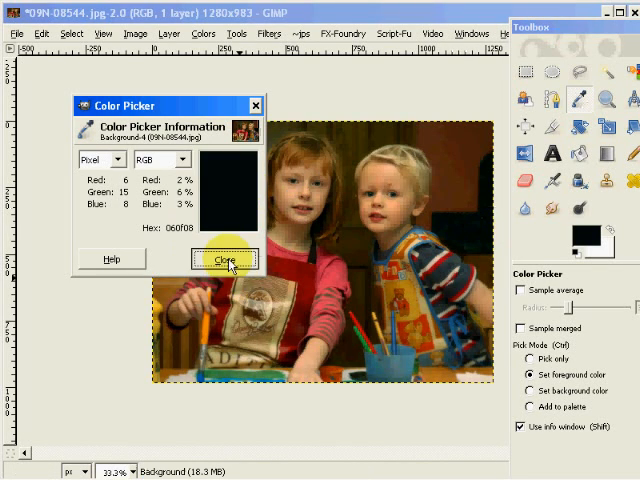
pyautogui.click(224, 259)
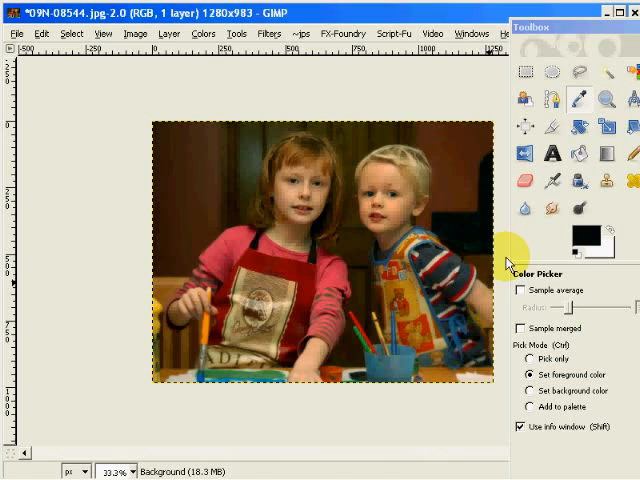
pyautogui.moveTo(108, 45)
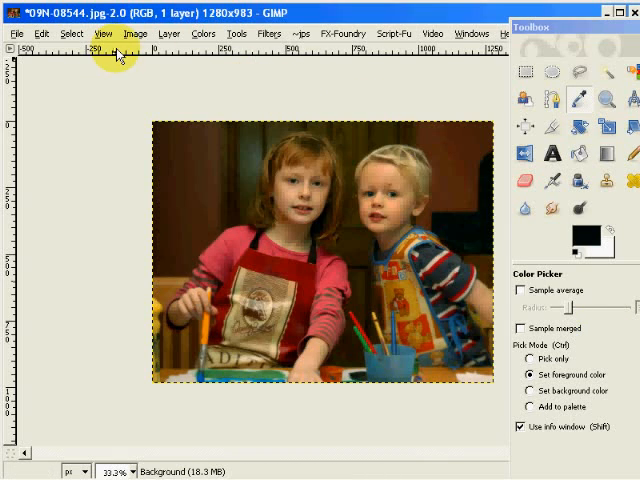
pyautogui.moveTo(170, 33)
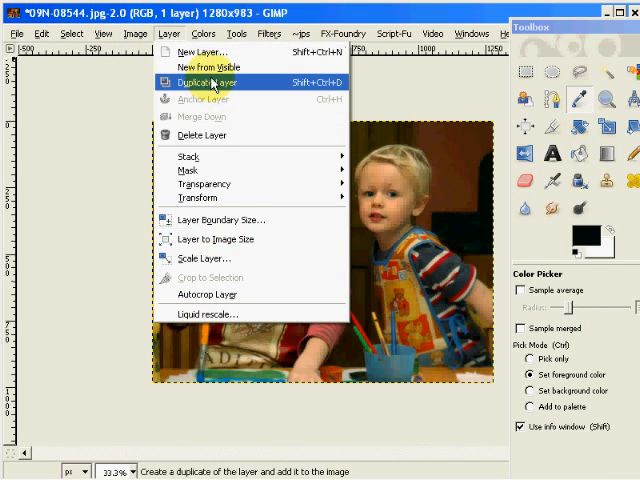
# Raise the Value channel's midtone gamma to 1.09 in Levels and apply it.
pyautogui.click(203, 33)
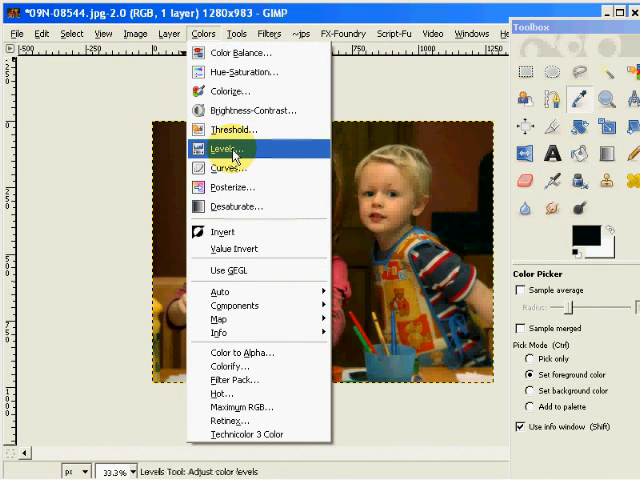
pyautogui.click(227, 148)
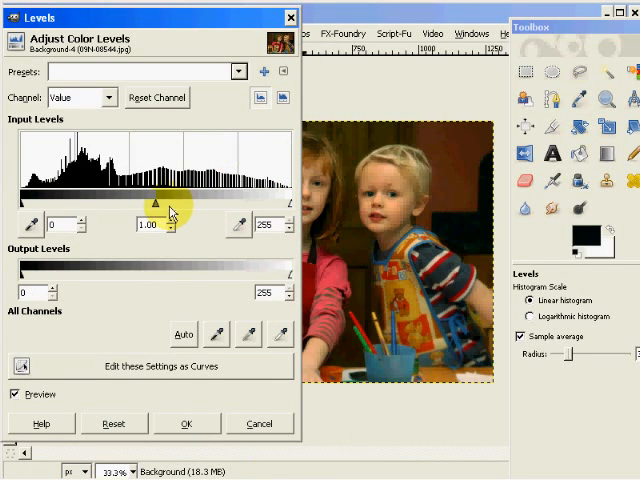
pyautogui.moveTo(158, 203); pyautogui.dragTo(155, 203)
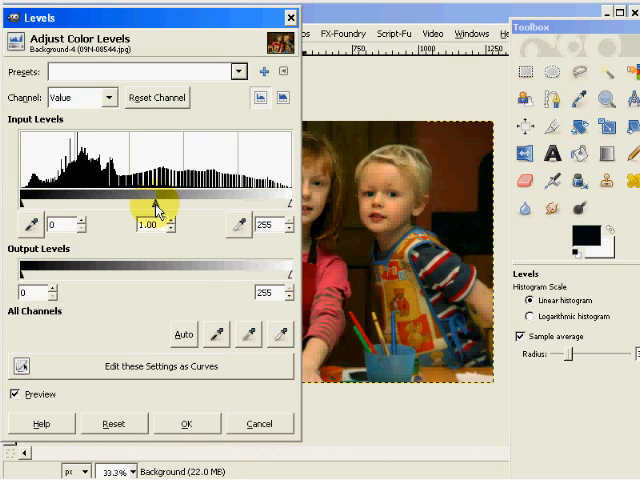
pyautogui.moveTo(157, 205); pyautogui.dragTo(153, 205)
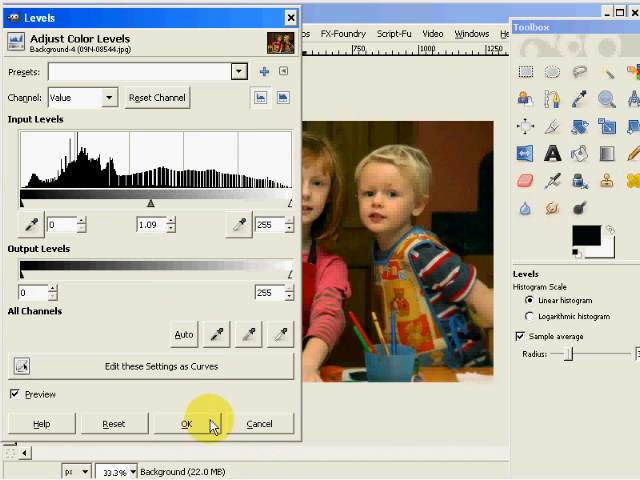
pyautogui.click(185, 423)
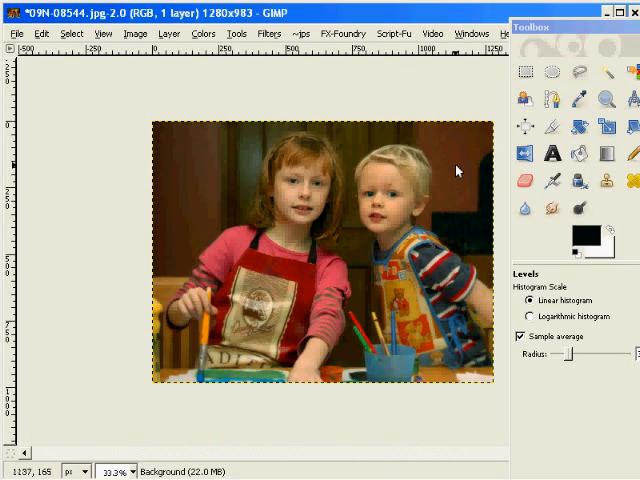
pyautogui.moveTo(268, 33)
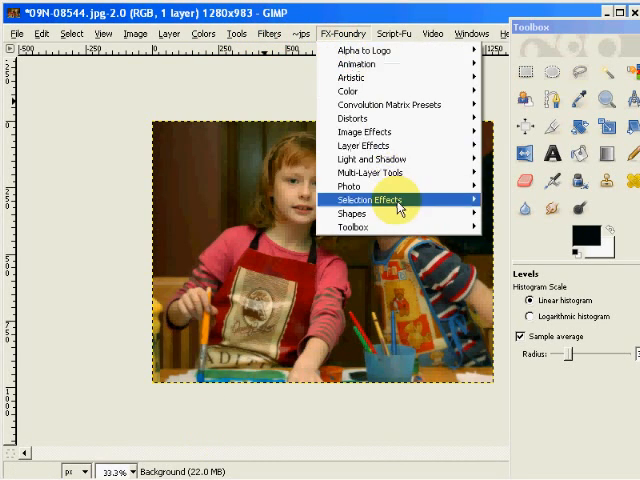
pyautogui.moveTo(392, 172)
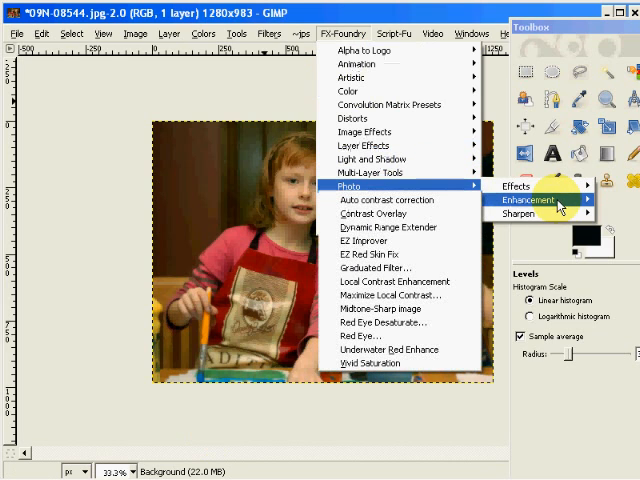
pyautogui.moveTo(377, 267)
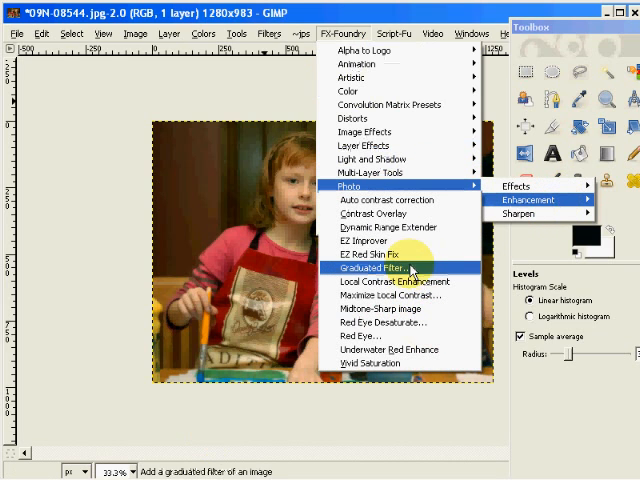
# Run FX-Foundry Local Contrast Enhancement with radius 50 and amount 9.
pyautogui.click(393, 281)
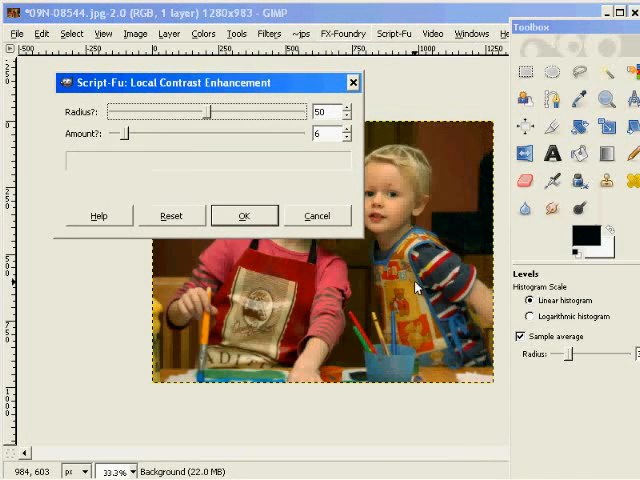
pyautogui.moveTo(122, 133)
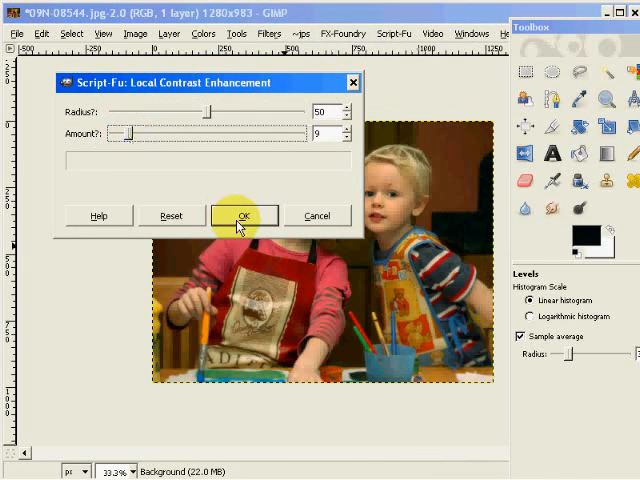
pyautogui.click(244, 215)
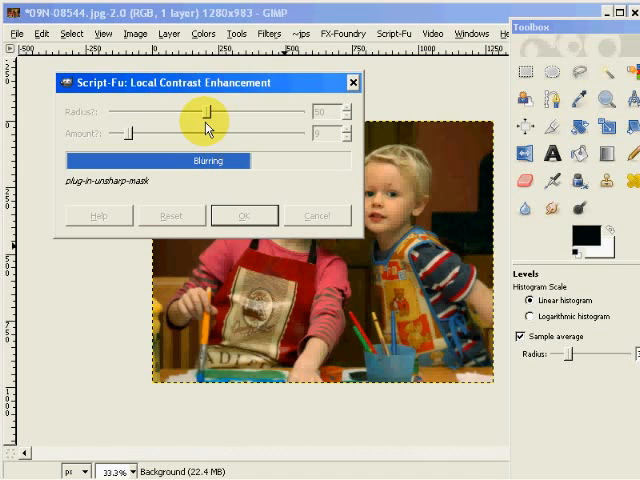
pyautogui.click(244, 215)
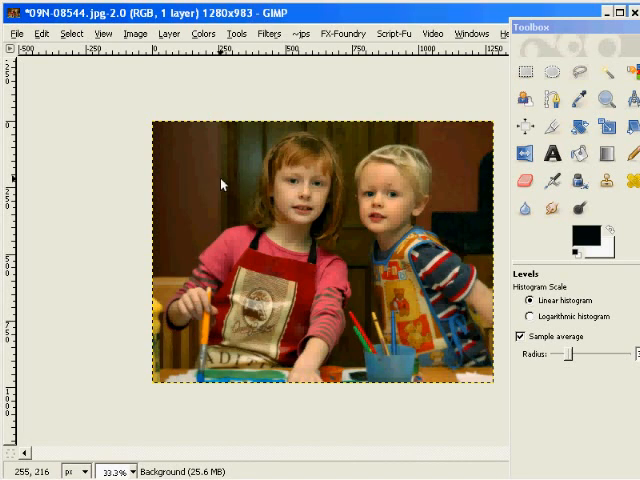
pyautogui.moveTo(483, 230)
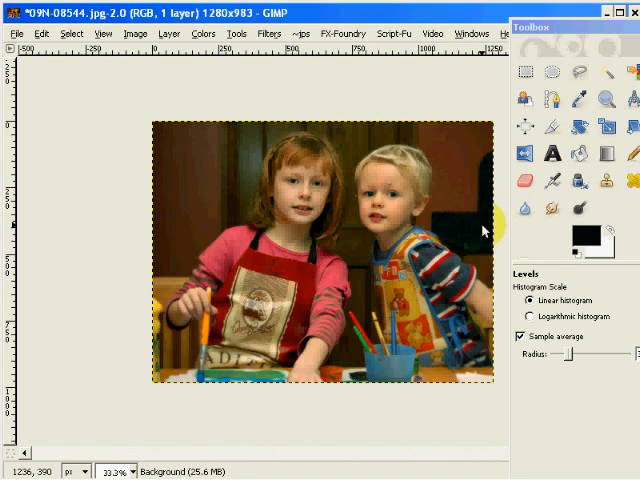
pyautogui.moveTo(452, 229)
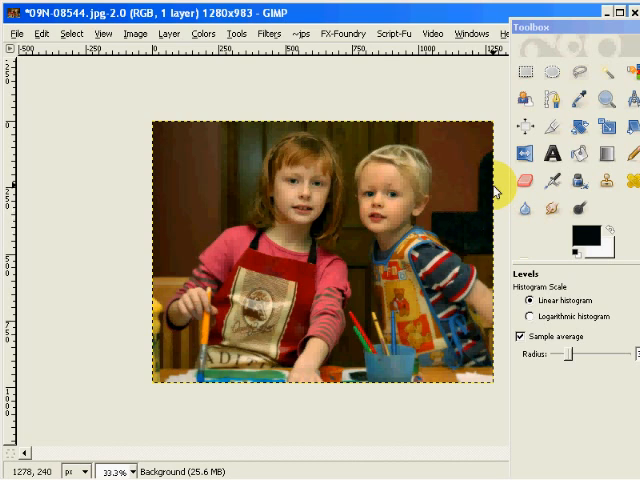
pyautogui.moveTo(497, 193)
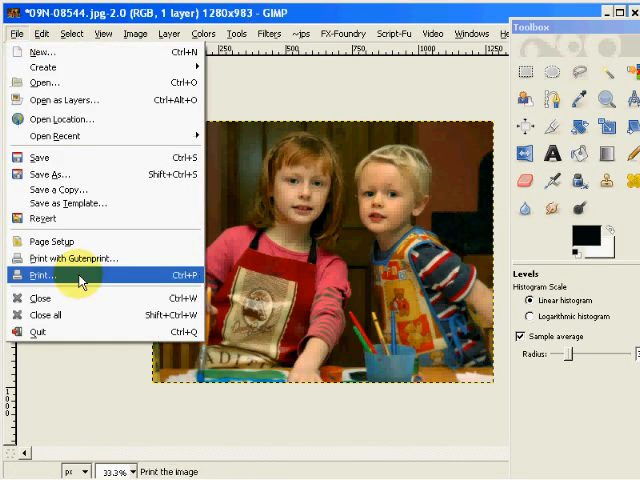
# Revert the photo to its saved version, confirming that all changes are discarded.
pyautogui.click(42, 218)
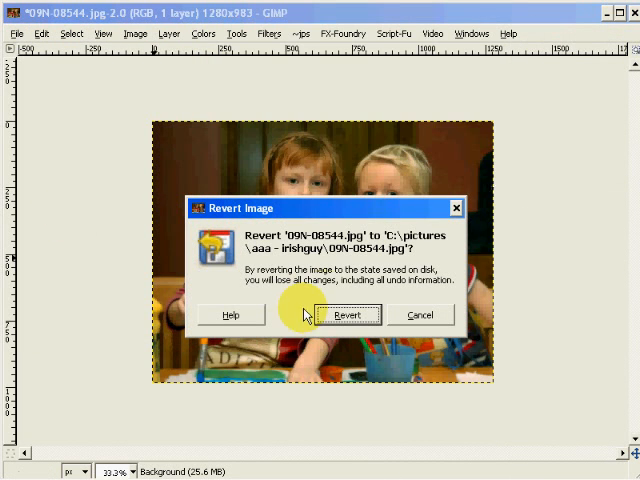
pyautogui.click(348, 315)
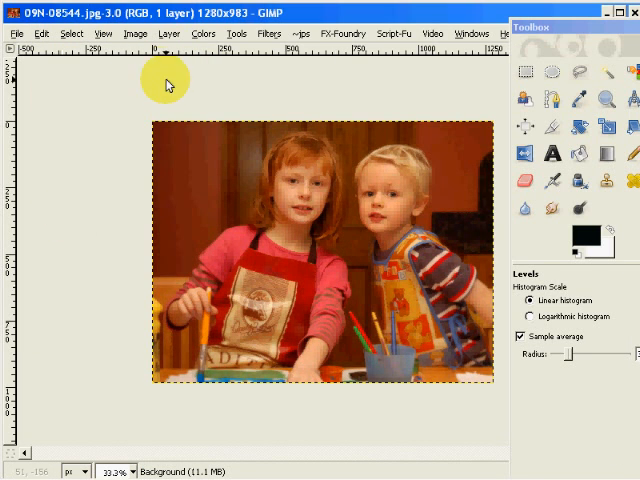
pyautogui.click(204, 33)
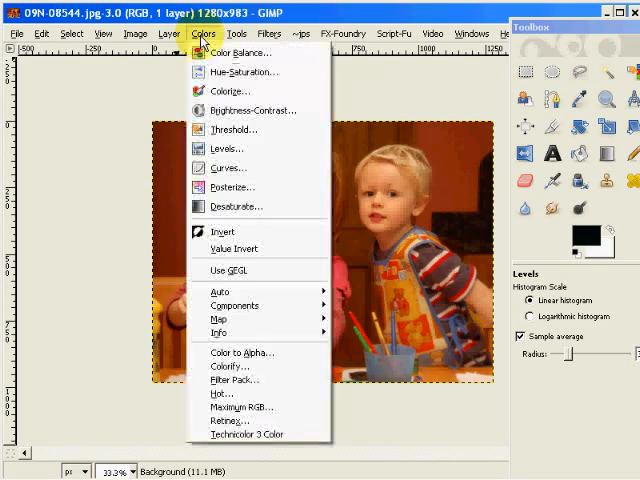
pyautogui.moveTo(228, 148)
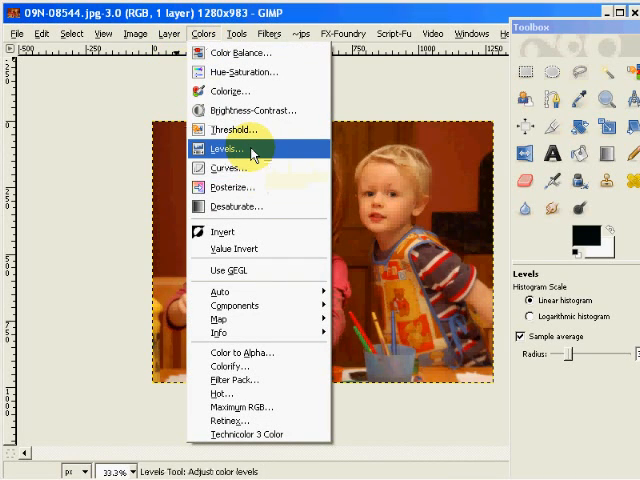
# Apply a Levels correction on the Red channel with midtone gamma 0.54.
pyautogui.click(228, 149)
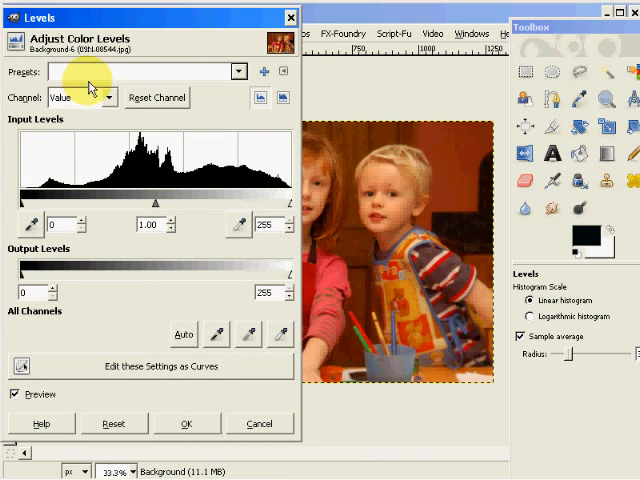
pyautogui.click(107, 97)
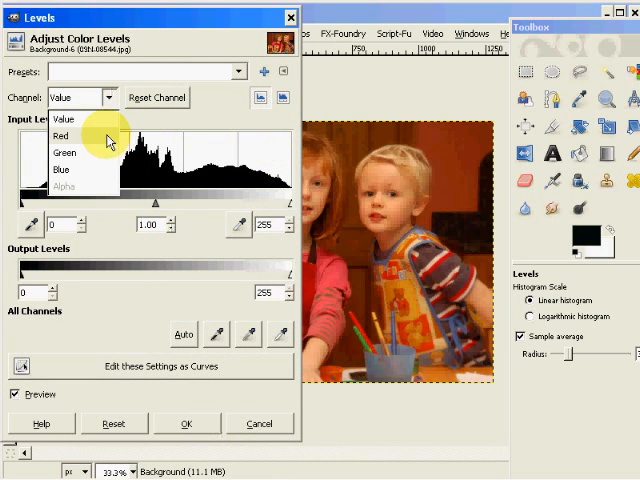
pyautogui.click(60, 135)
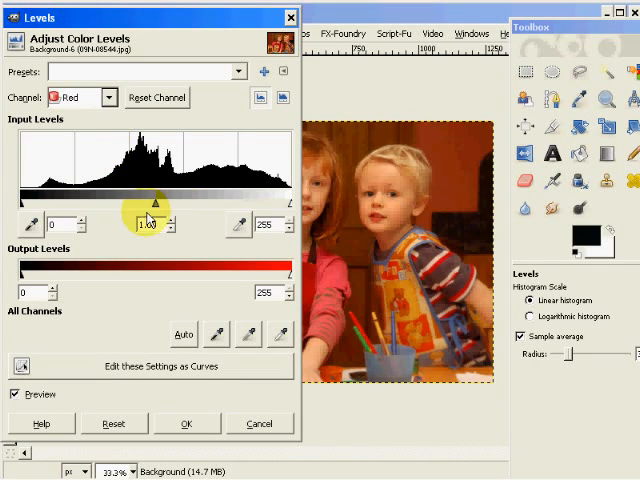
pyautogui.moveTo(143, 205); pyautogui.dragTo(165, 205)
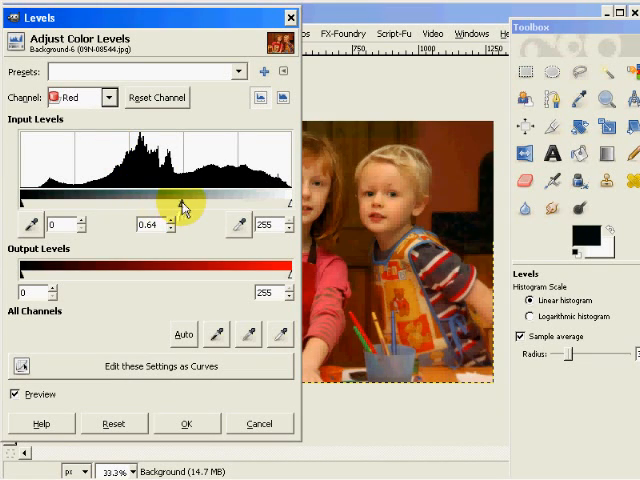
pyautogui.moveTo(185, 205); pyautogui.dragTo(178, 205)
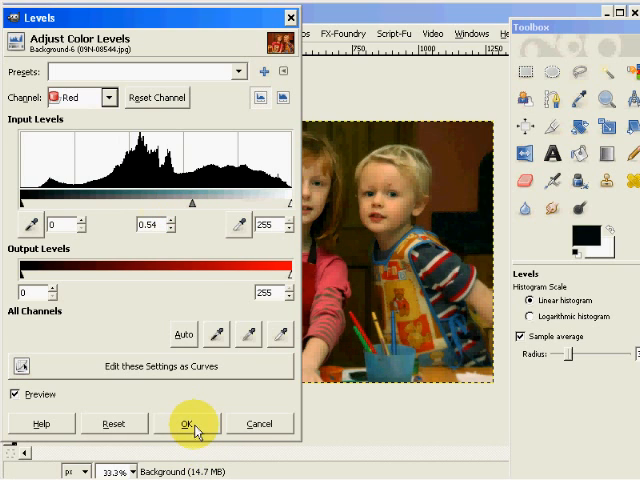
pyautogui.click(188, 423)
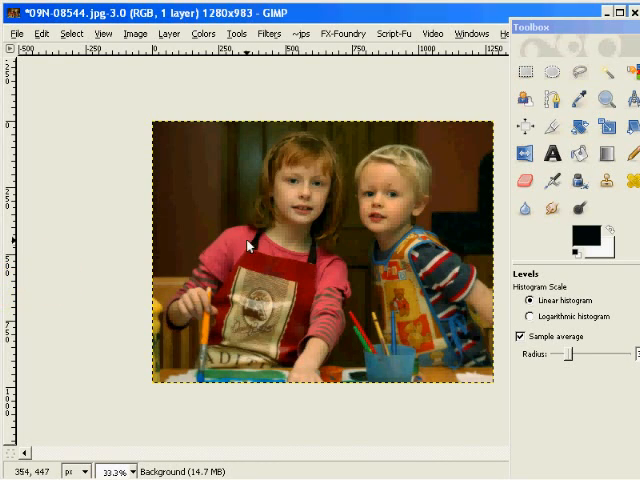
pyautogui.moveTo(57, 259)
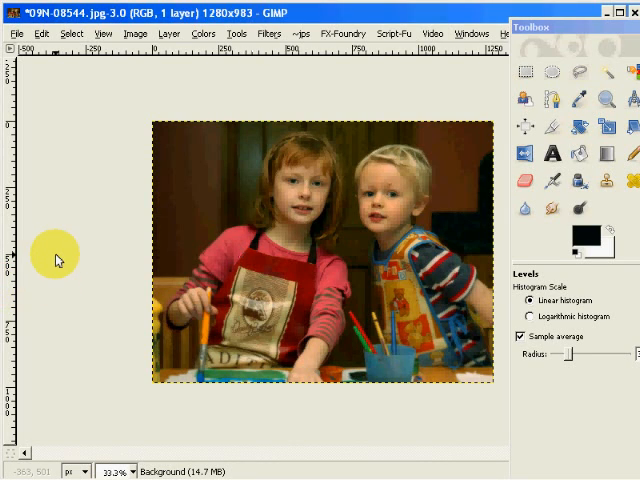